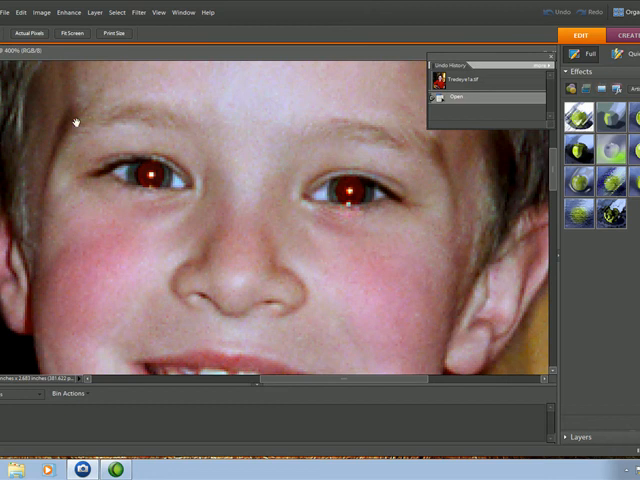
mouse_move(8, 117)
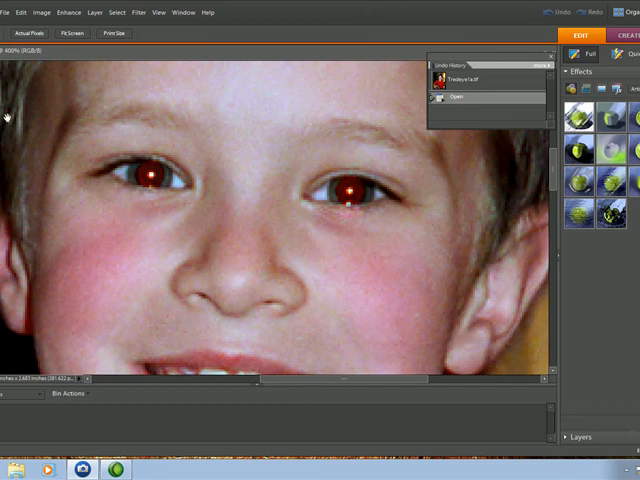
mouse_move(22, 158)
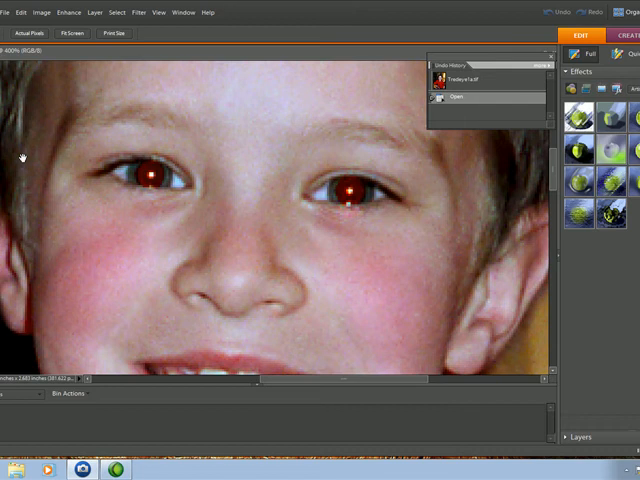
mouse_move(30, 164)
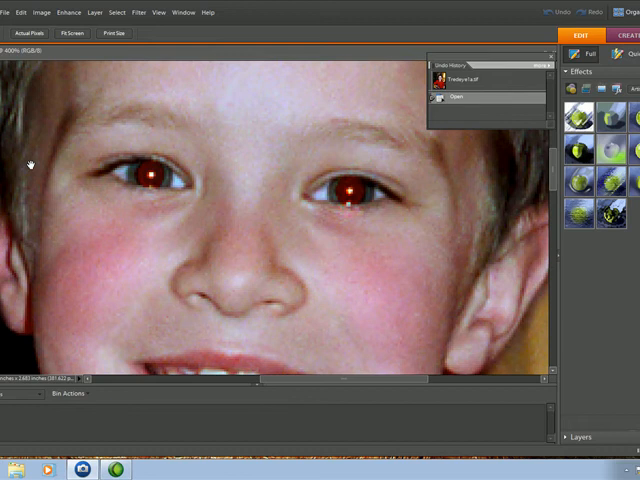
mouse_move(30, 163)
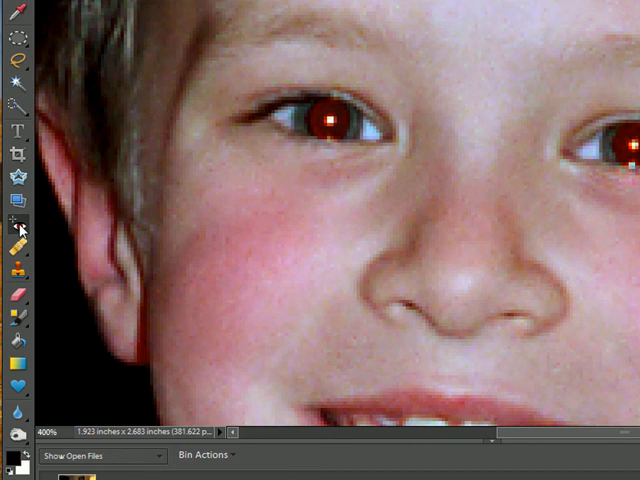
Step: Select the Color Replacement Tool from the brush tool group
click(16, 230)
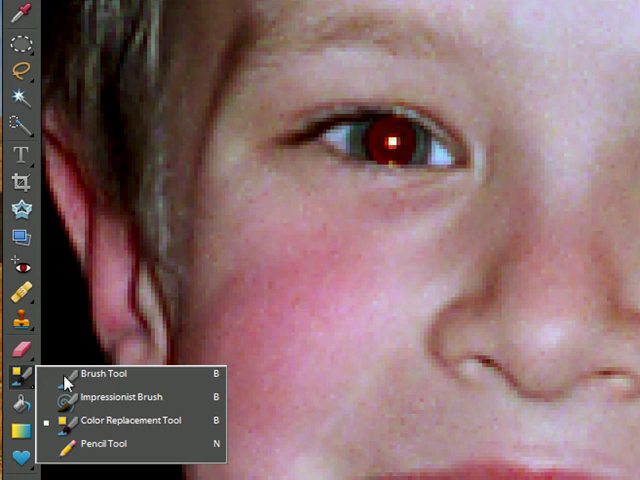
mouse_move(140, 398)
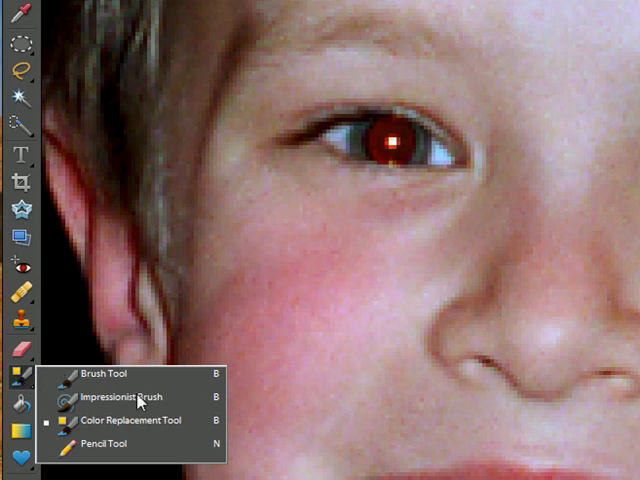
click(116, 399)
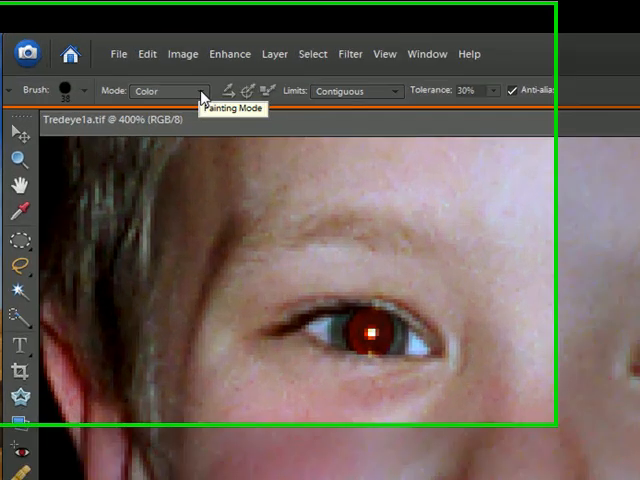
click(205, 97)
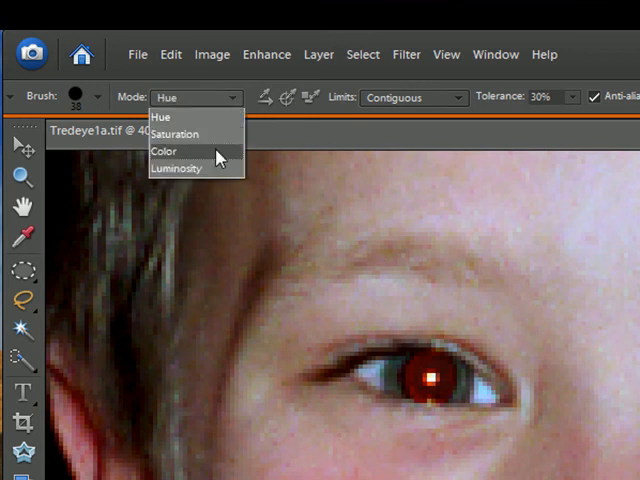
click(164, 151)
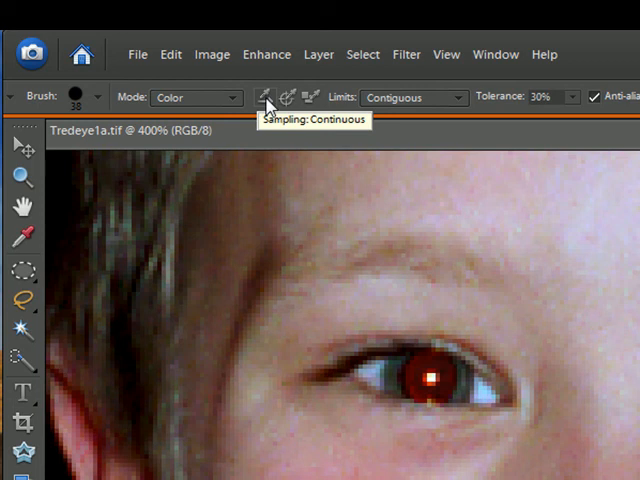
mouse_move(288, 105)
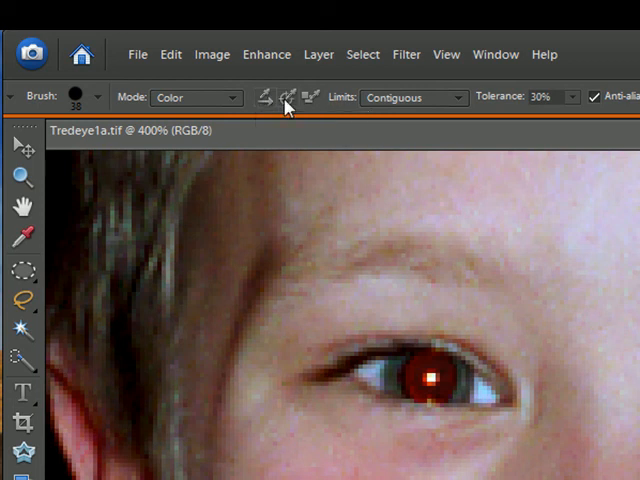
mouse_move(315, 98)
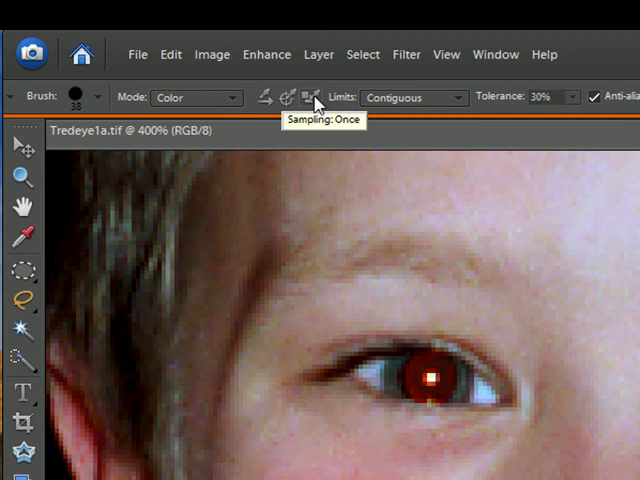
mouse_move(300, 98)
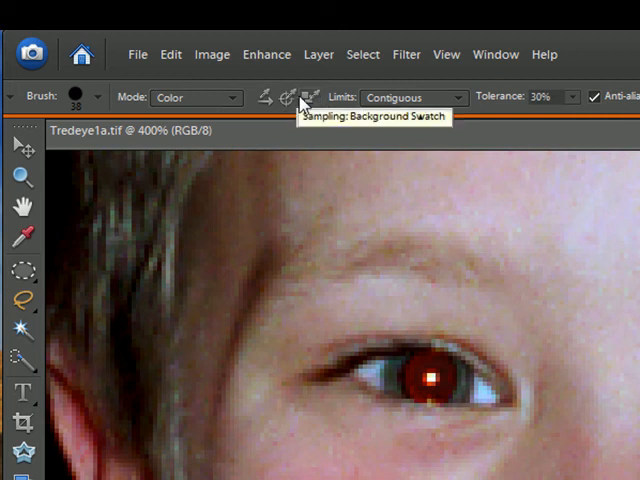
mouse_move(288, 97)
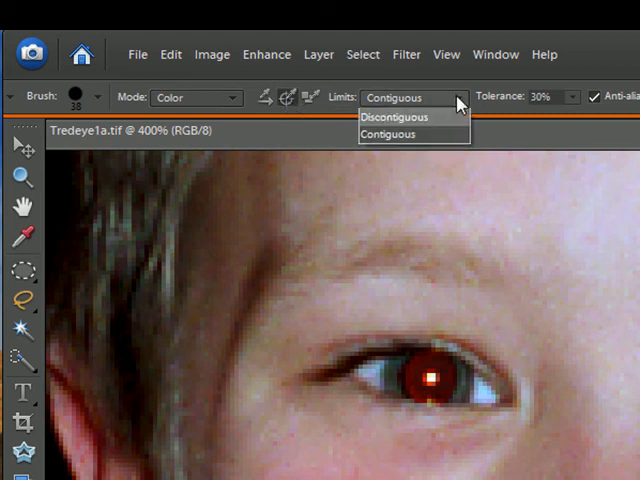
click(390, 135)
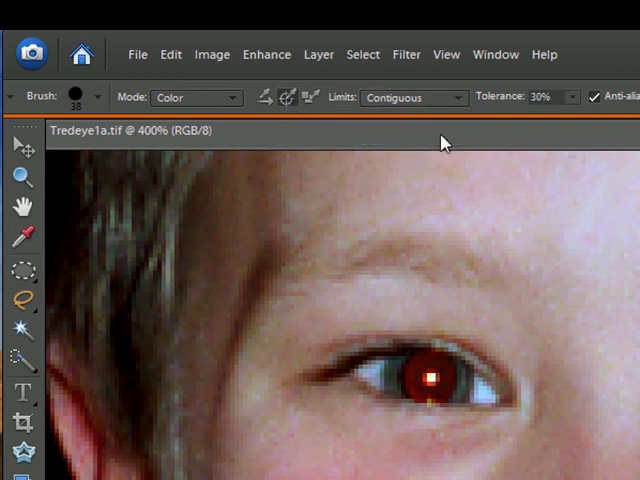
mouse_move(425, 385)
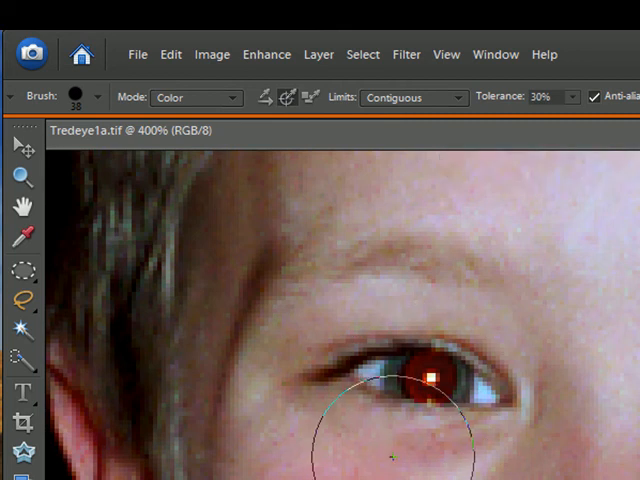
mouse_move(380, 425)
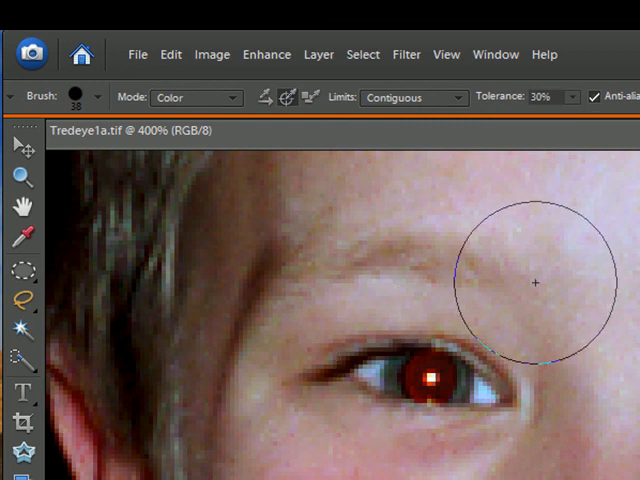
mouse_move(631, 287)
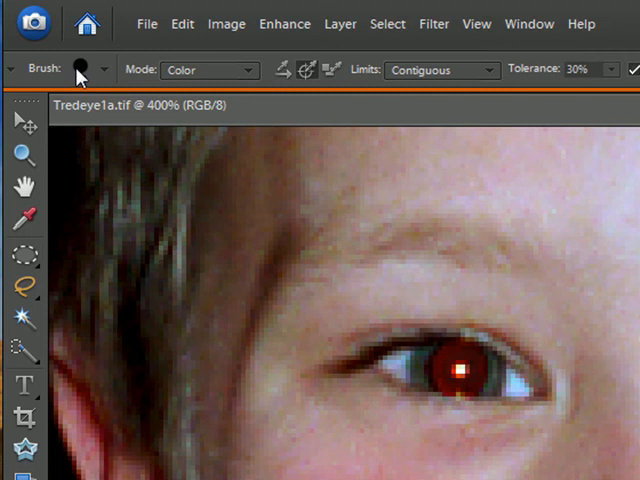
Step: Set the Color Replacement brush diameter to 29 px in the Brush picker
click(102, 70)
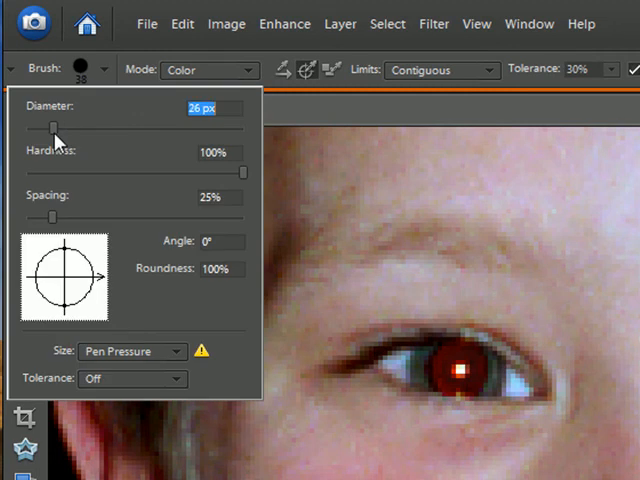
drag(54, 126, 48, 126)
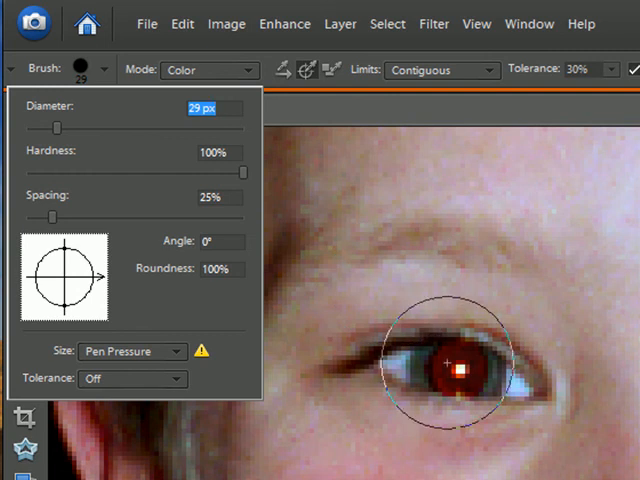
mouse_move(335, 125)
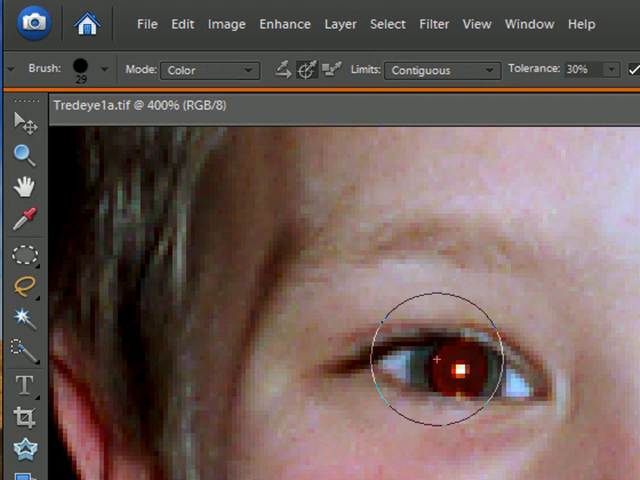
mouse_move(597, 231)
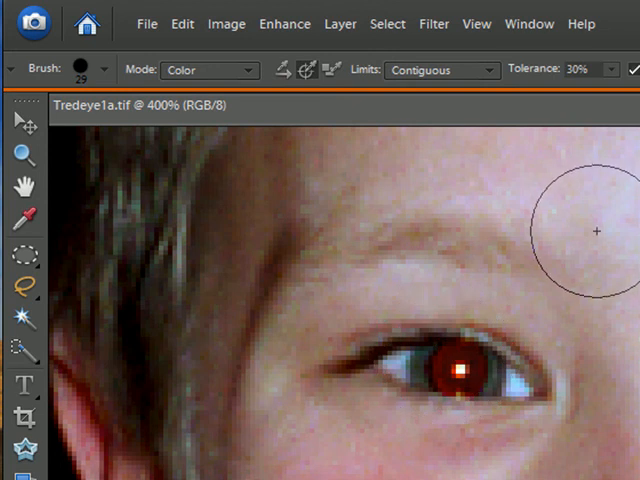
mouse_move(589, 232)
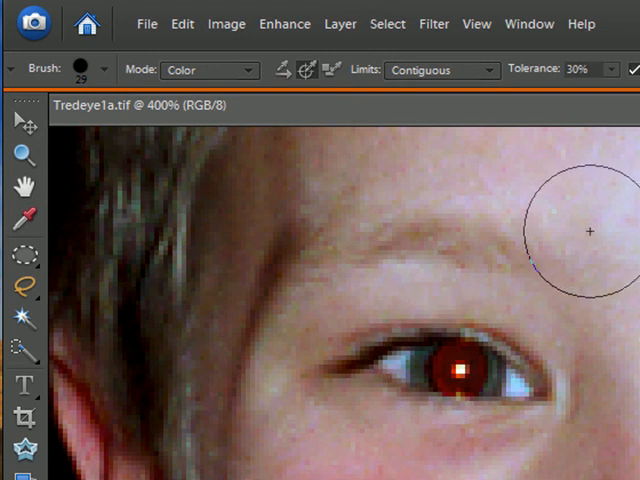
mouse_move(444, 357)
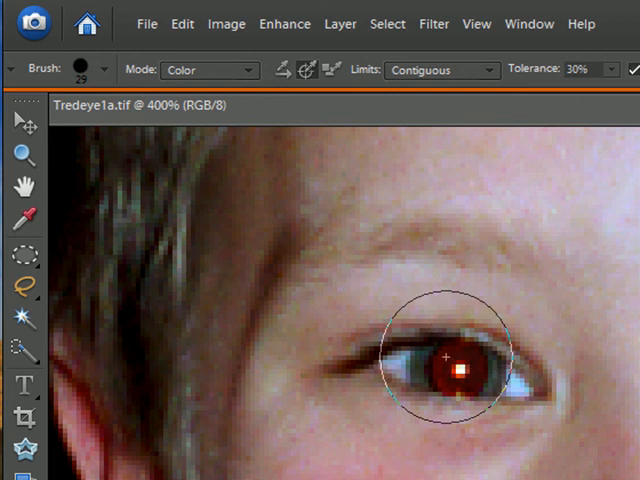
Step: Paint dark over the red pupil, then fit the photo to screen to check
click(445, 357)
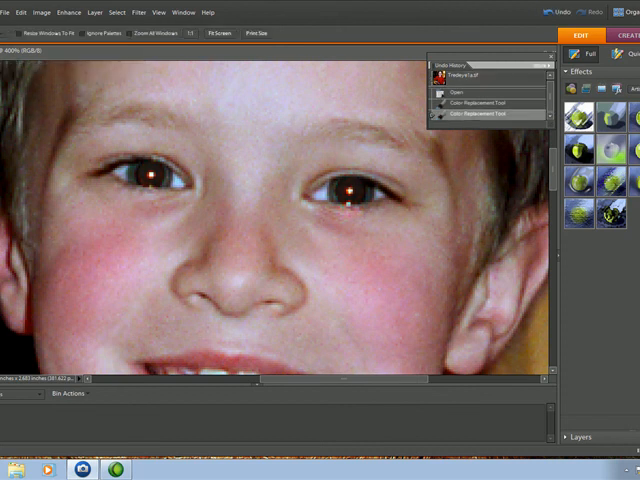
click(218, 33)
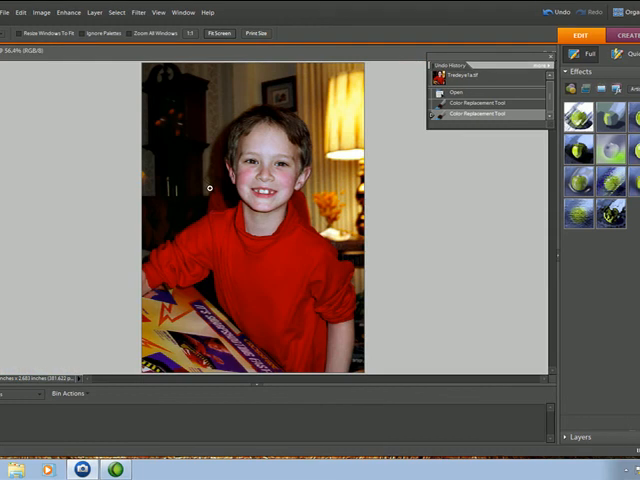